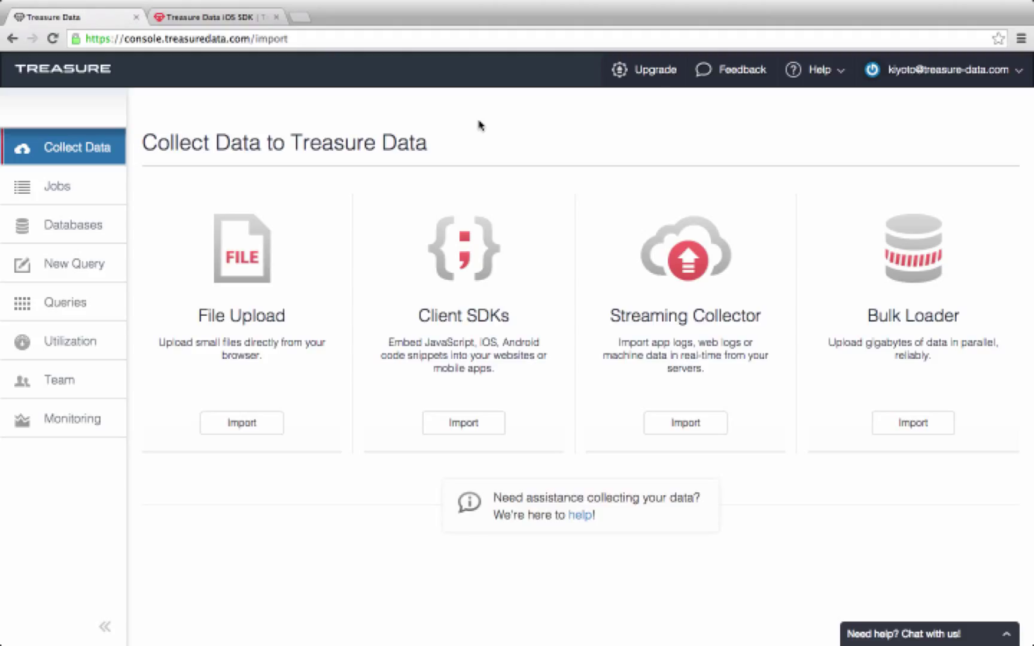
pyautogui.moveTo(60, 379)
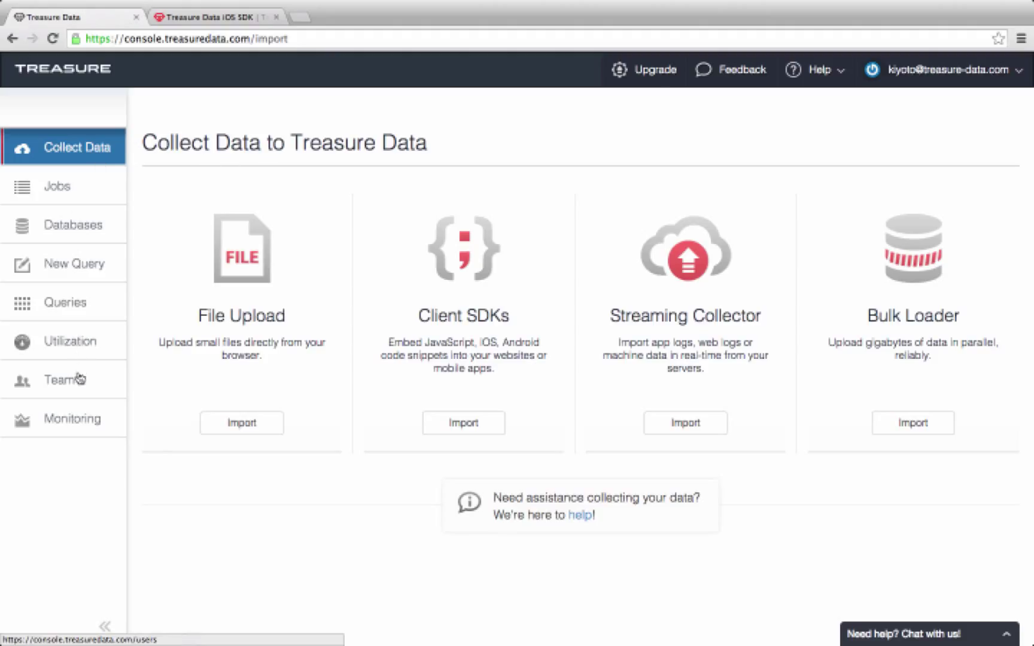
# - Reveal the account owner's master and write-only API keys from the Team profile page
pyautogui.click(59, 380)
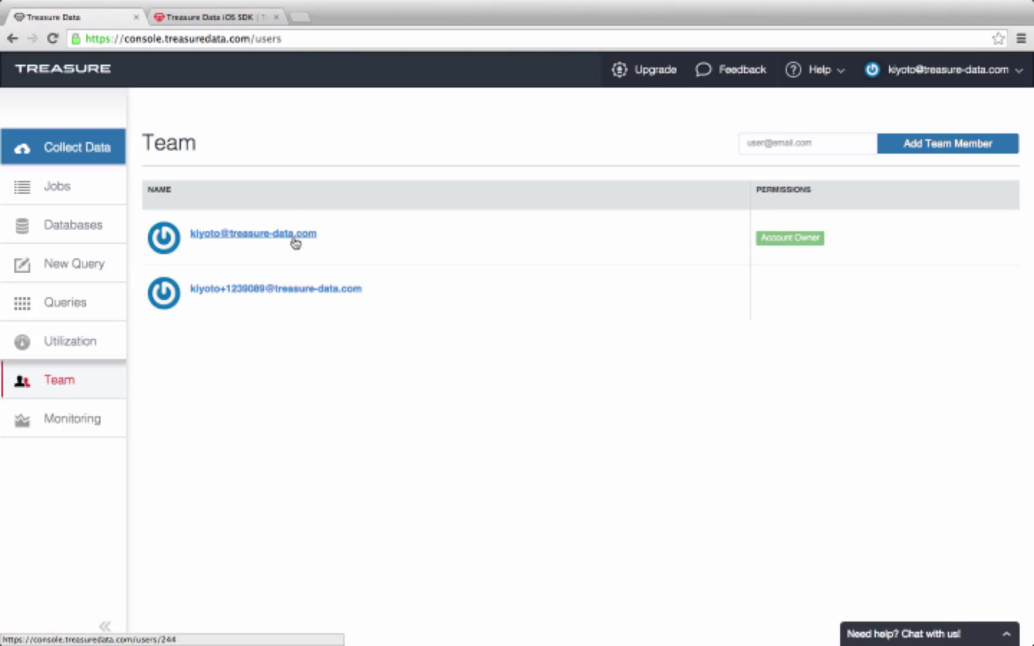
pyautogui.click(254, 235)
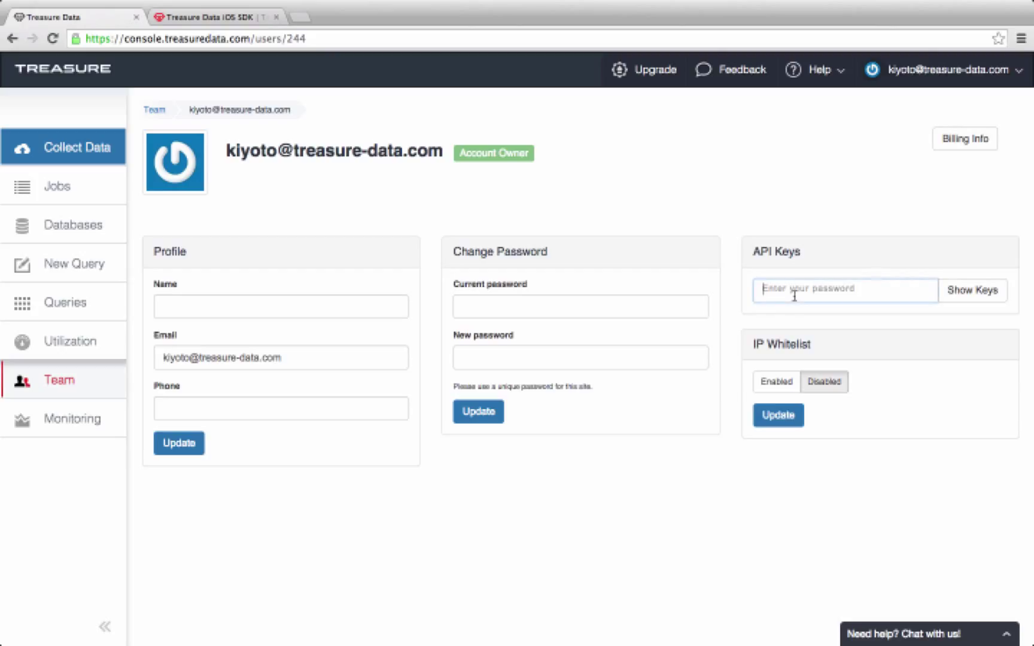
pyautogui.write('•')
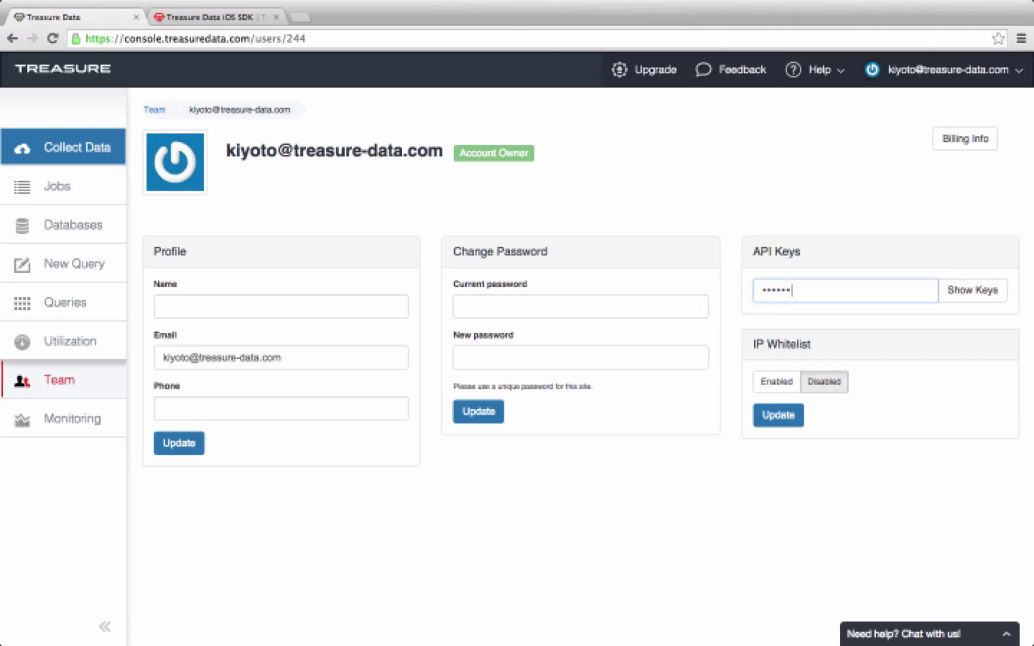
pyautogui.click(972, 290)
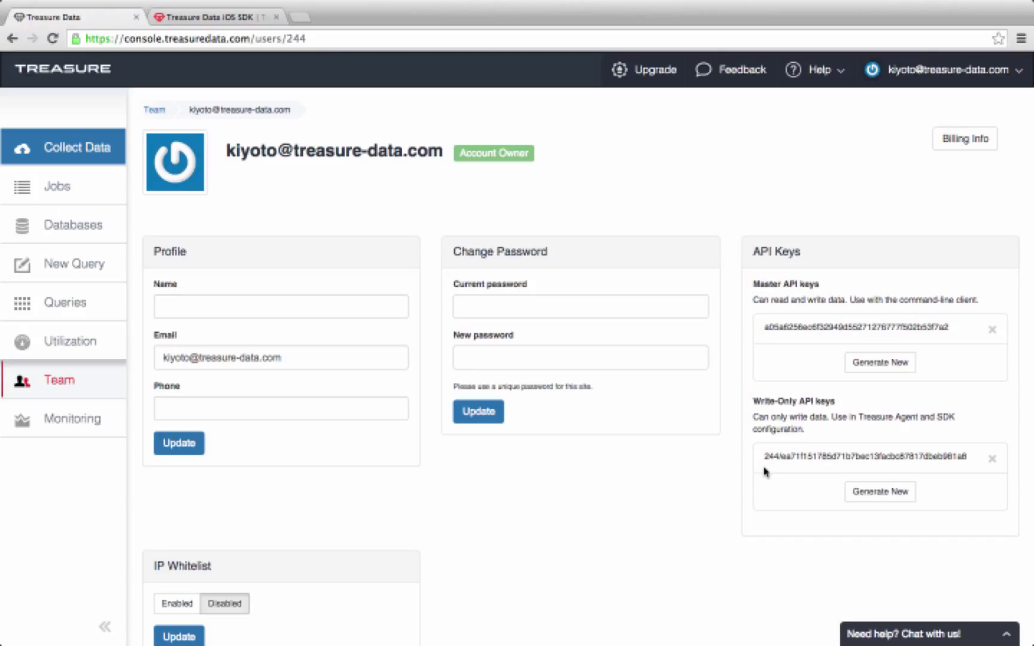
pyautogui.moveTo(826, 474)
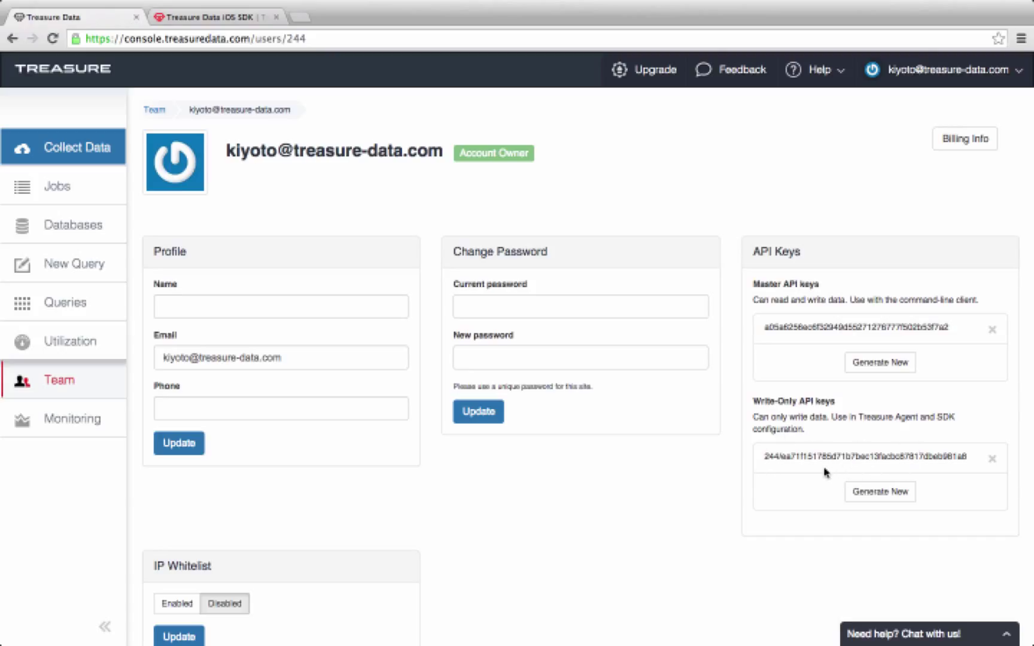
pyautogui.moveTo(870, 319)
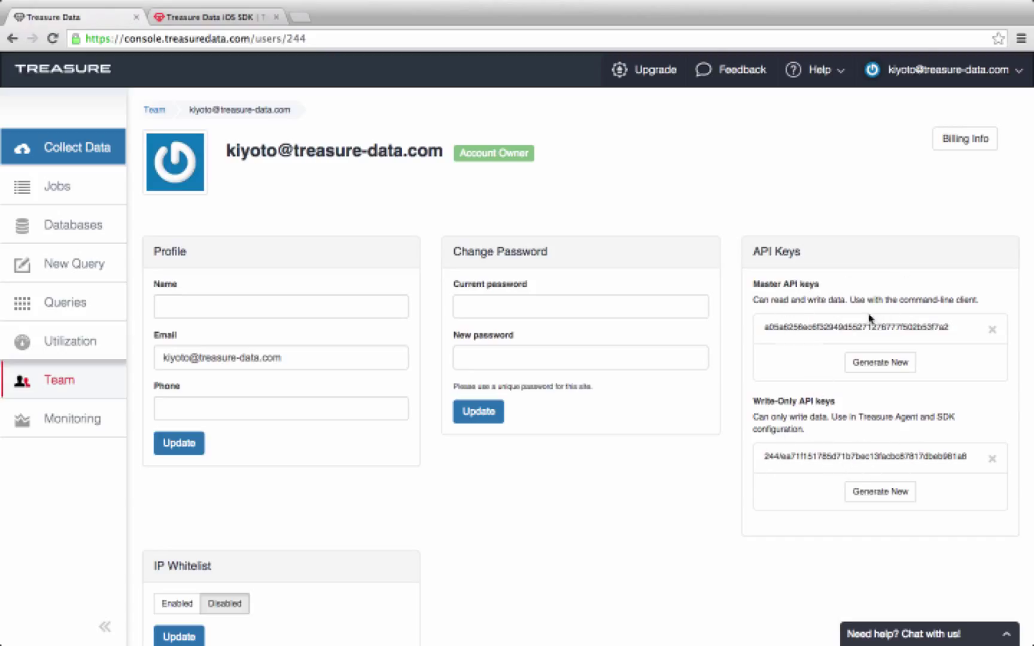
# - Switch to the Treasure Data iOS SDK documentation tab
pyautogui.click(214, 17)
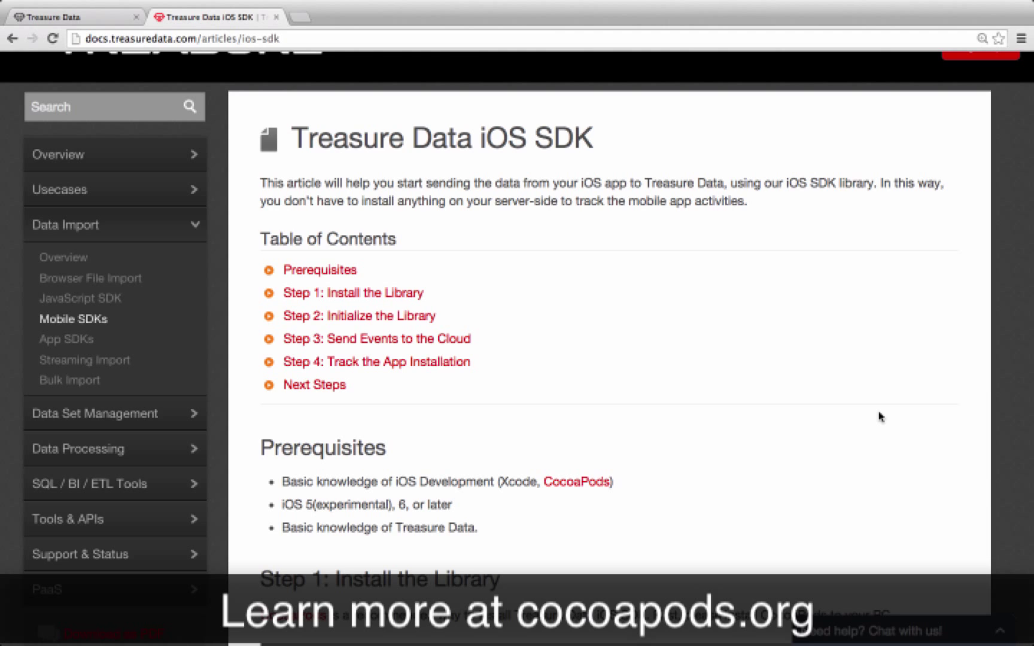
# - Scroll the iOS SDK article down to Step 1: Install the Library
pyautogui.scroll(-3)
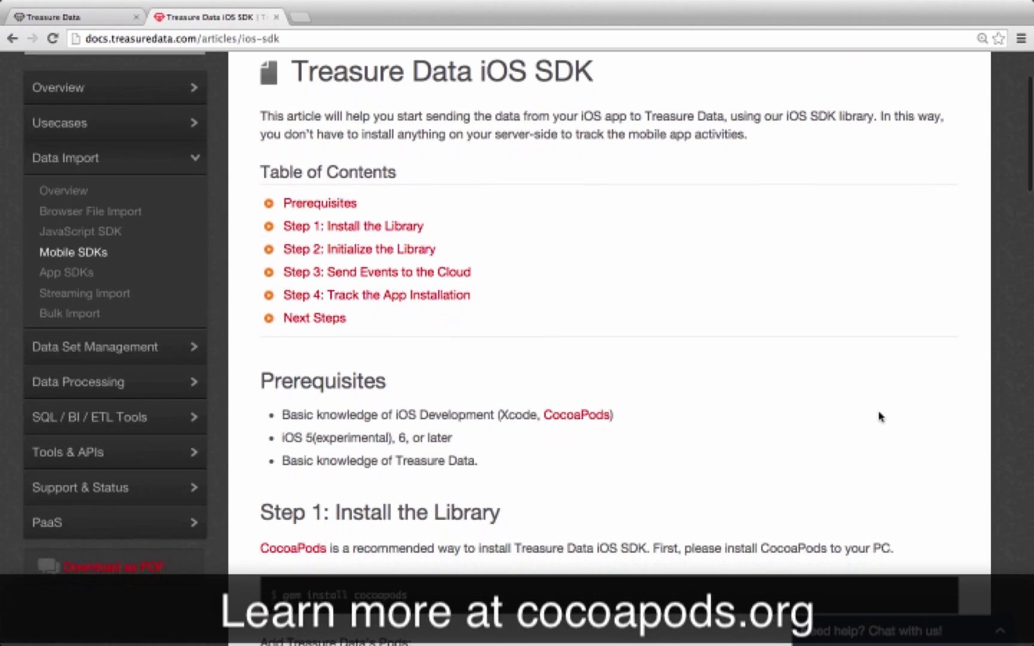
pyautogui.scroll(-3)
pyautogui.write('which')
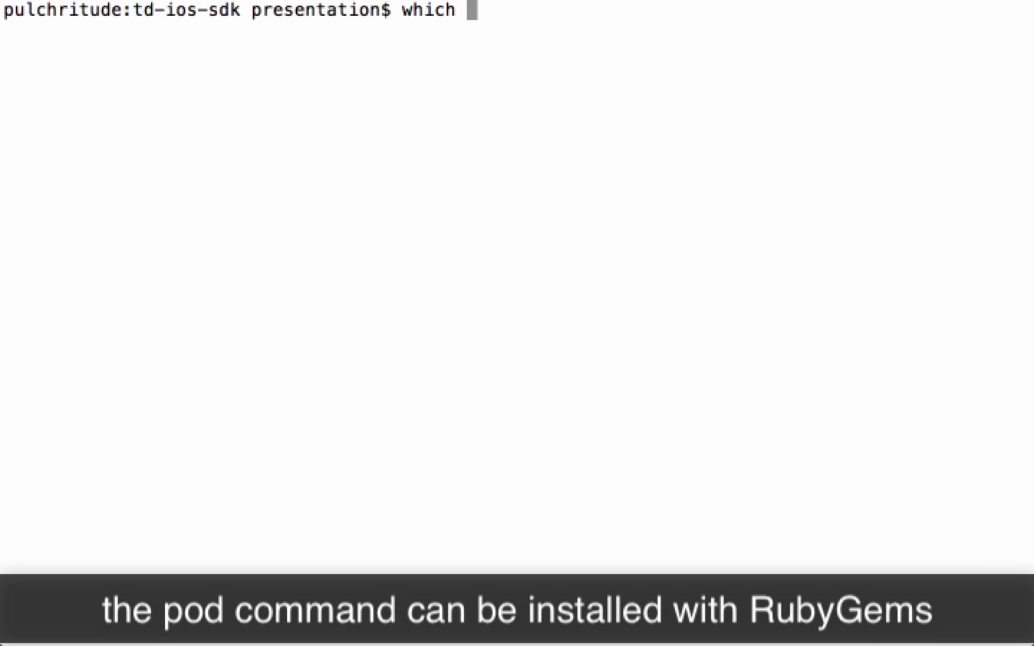
# - Confirm pod is installed and add the TreasureData-iOS-SDK 0.1.4 pod to TreasureDataDemo's Podfile
pyautogui.press('Return')
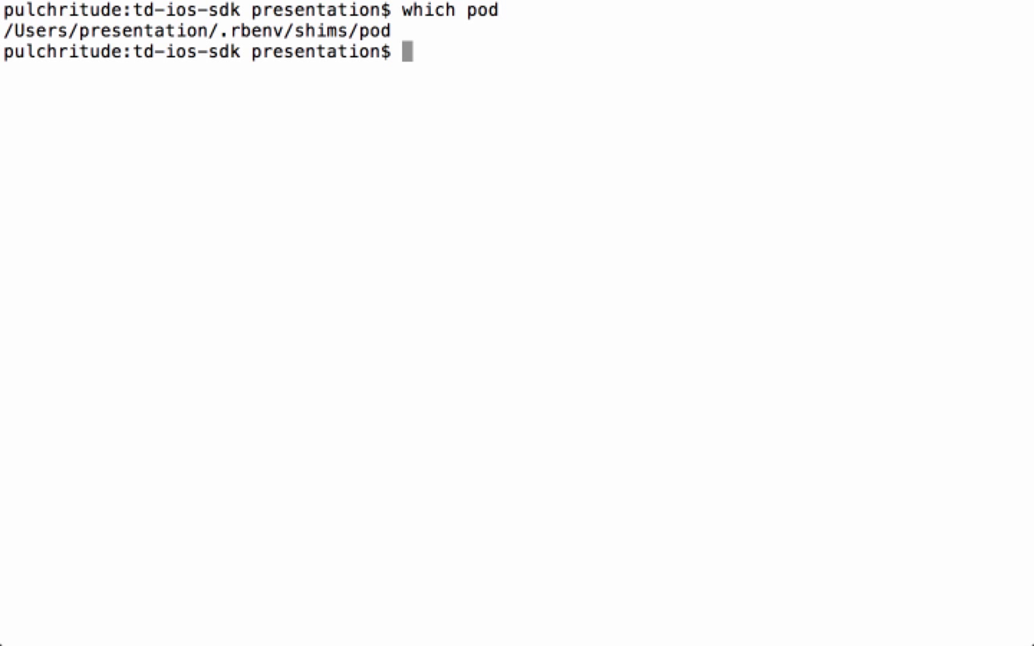
pyautogui.write('cd')
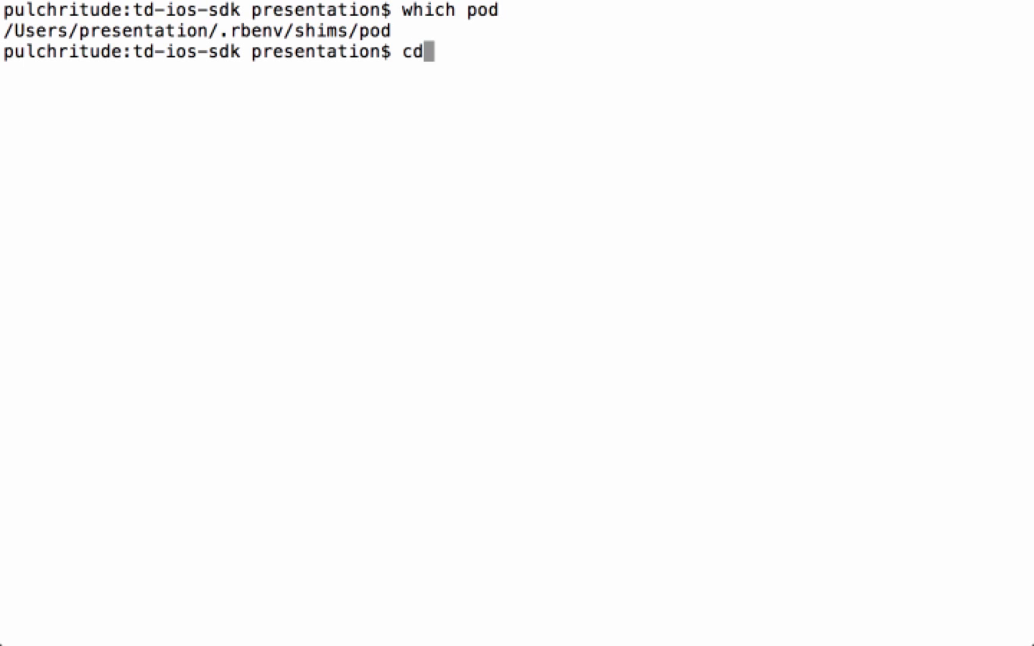
pyautogui.write('TreasureDataDemo/')
pyautogui.write("pod 'TreasureData-i")
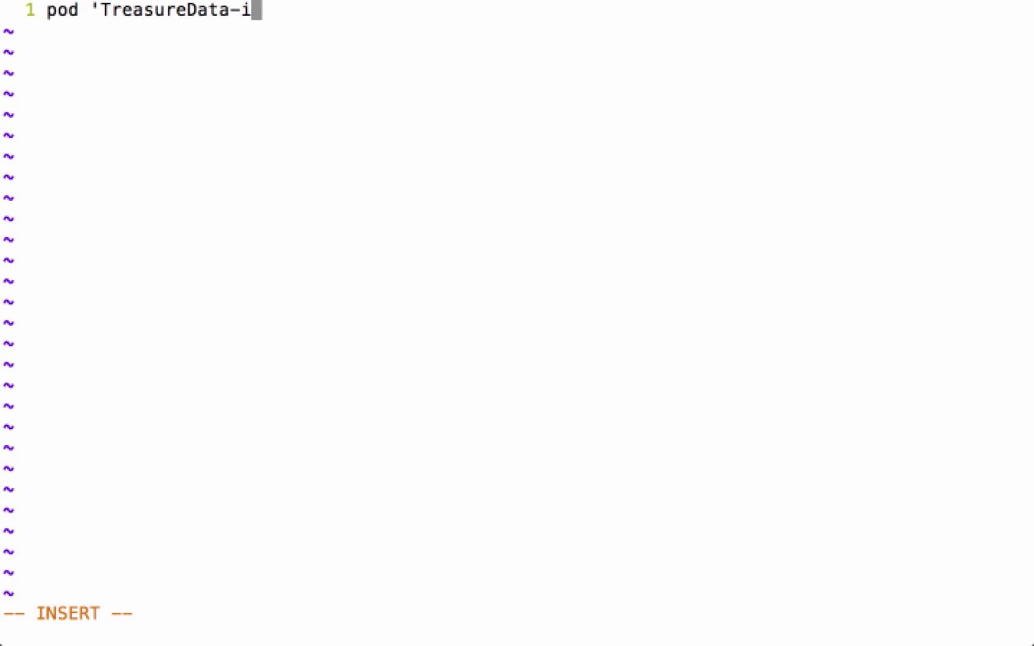
pyautogui.write("OS-SDK', '= 0.1.4")
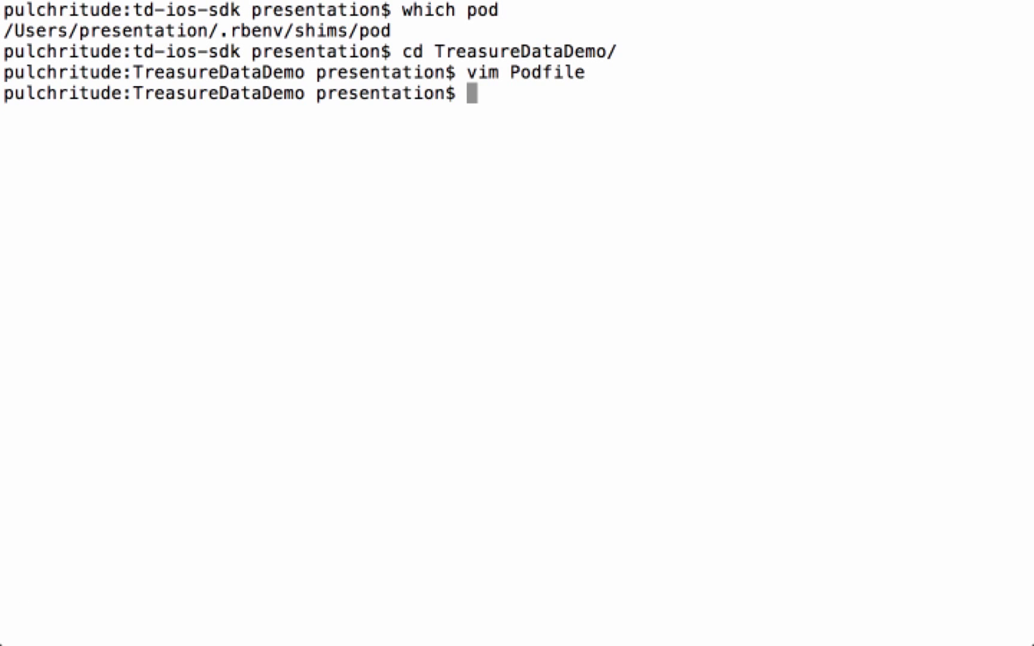
# - Register the td spec repo from the Treasure Data PodSpecs GitHub URL
pyautogui.write('pod')
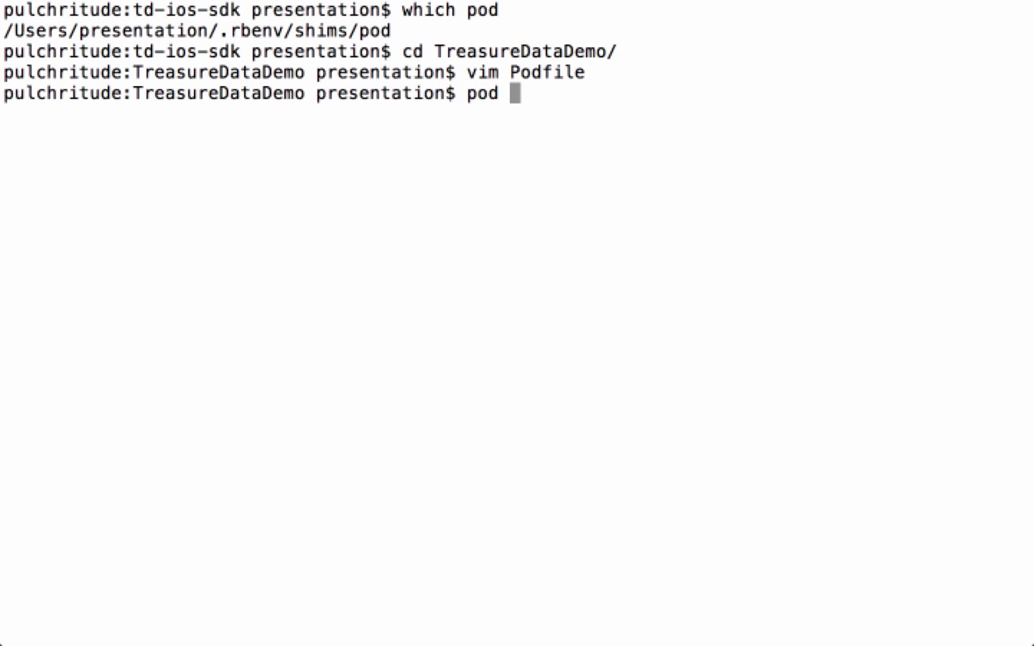
pyautogui.write('repo add td https://github.com/tre')
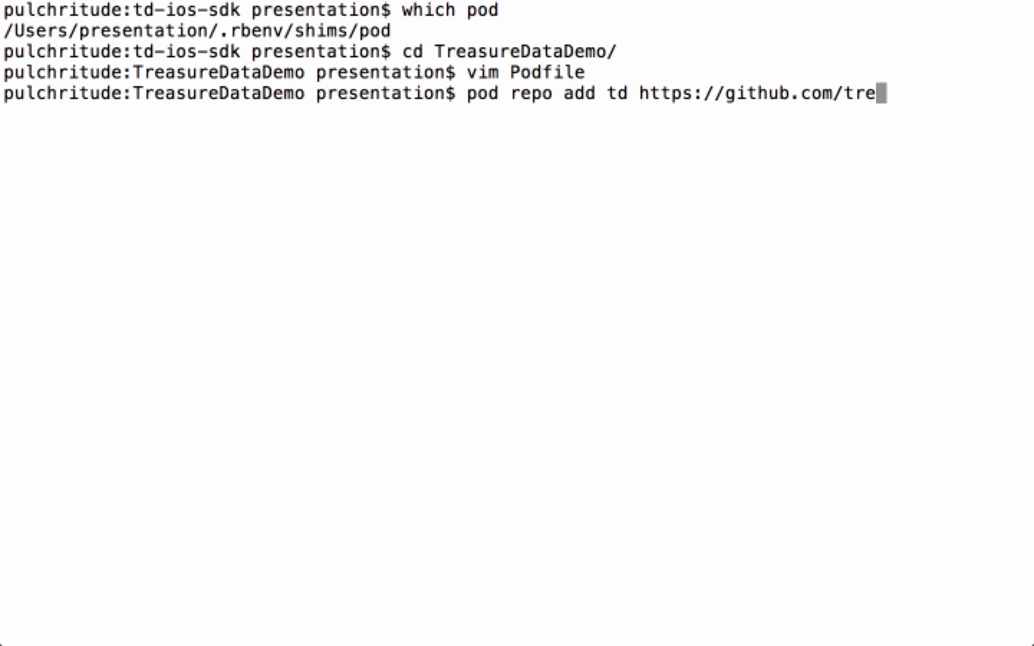
pyautogui.press('Return')
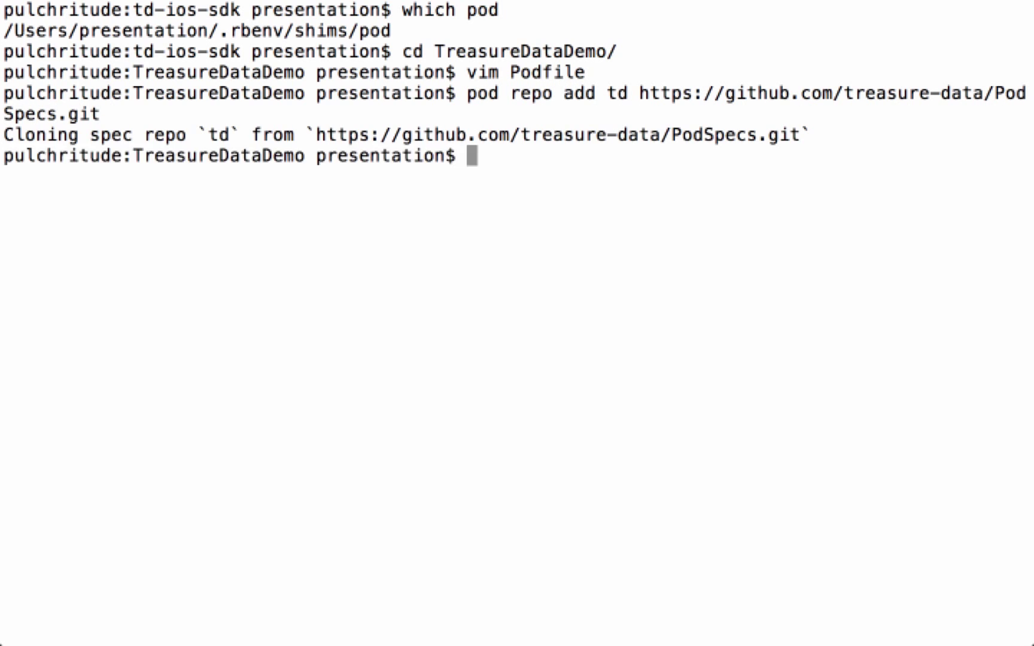
pyautogui.write('p')
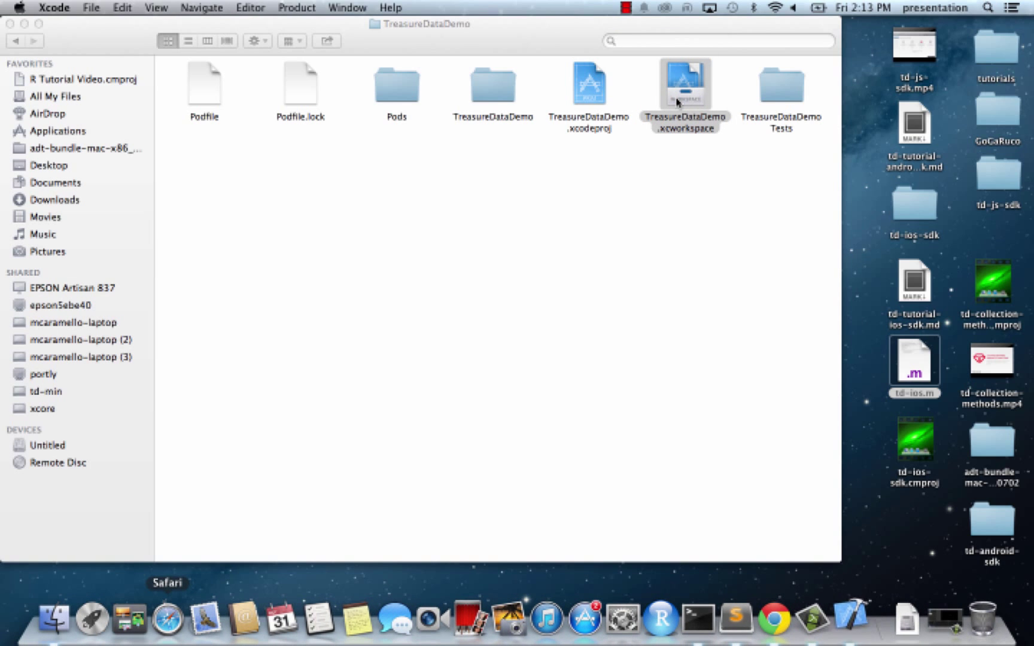
# - Open TreasureDataDemo.xcworkspace in Xcode from the project folder
pyautogui.doubleClick(685, 85)
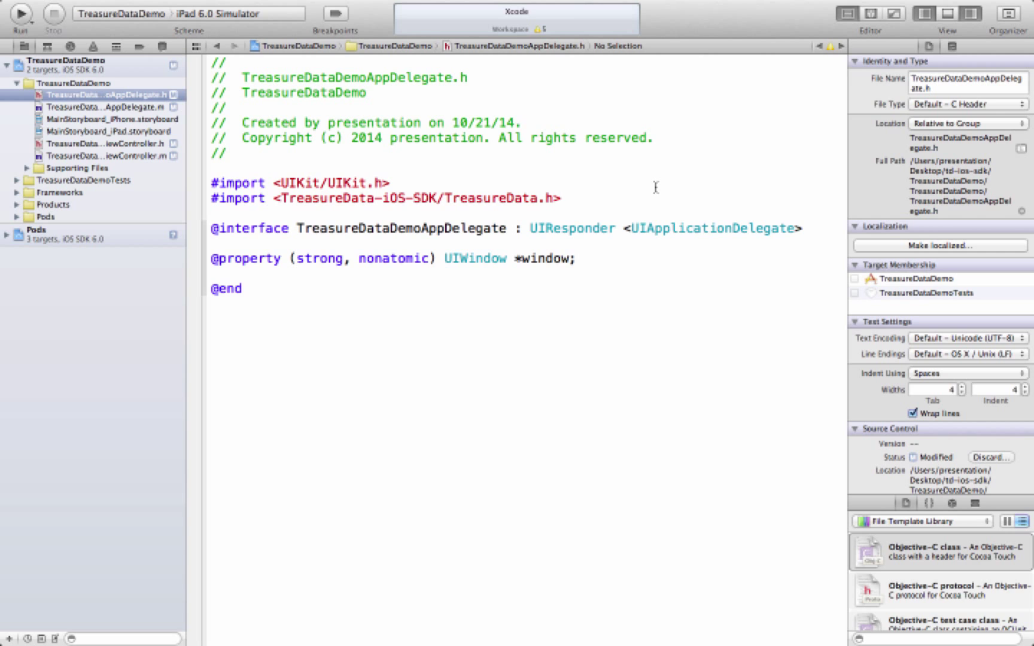
pyautogui.click(101, 107)
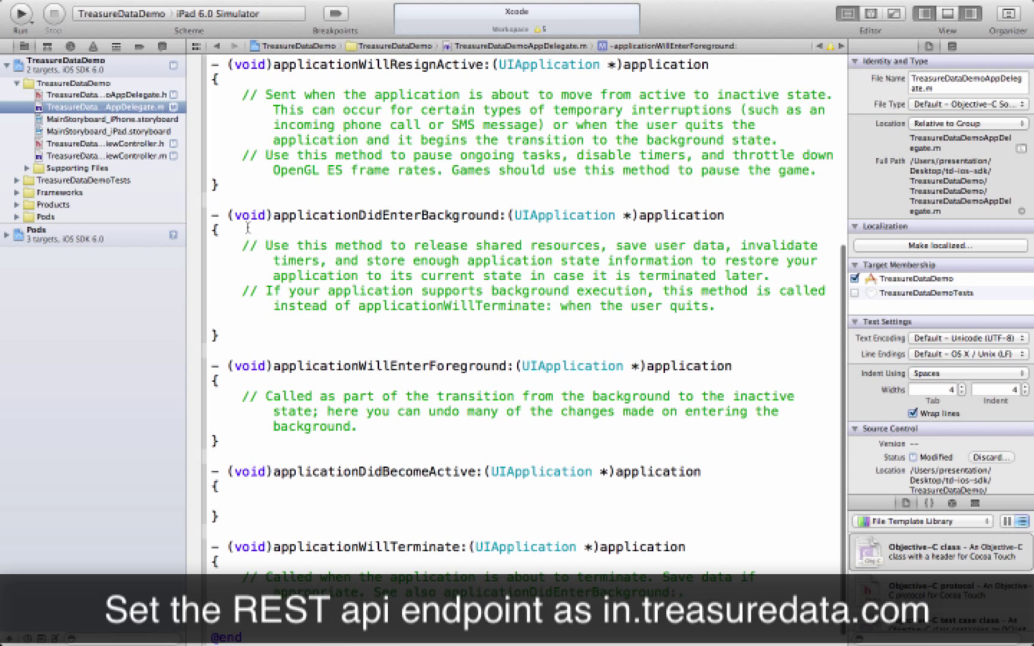
pyautogui.write('[TreasureData initializeApiEndpoint:@')
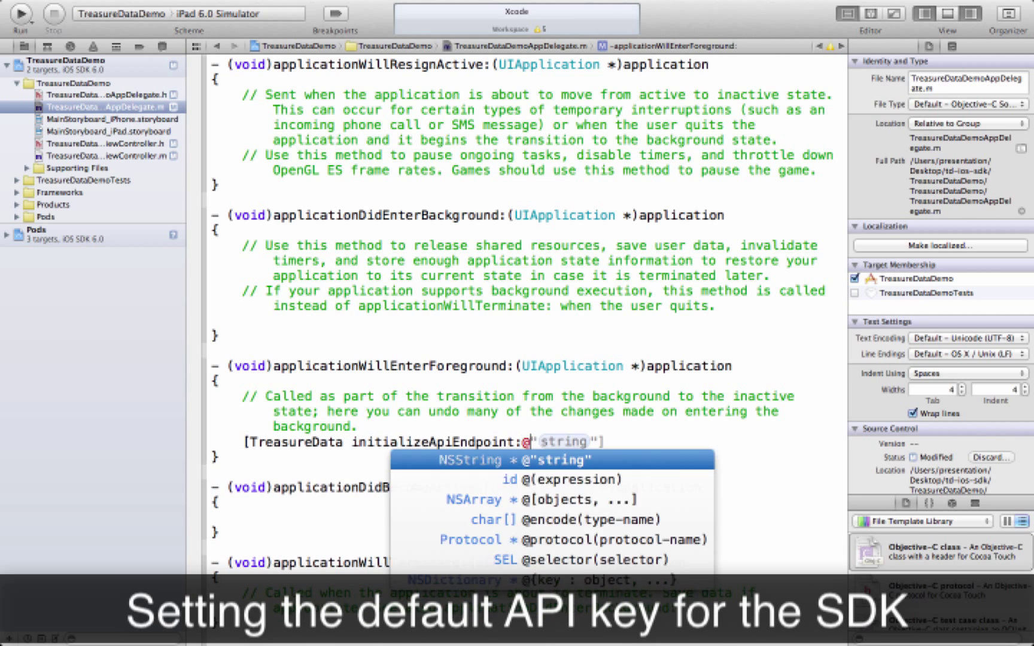
pyautogui.write('https://in.treasuredata.com"')
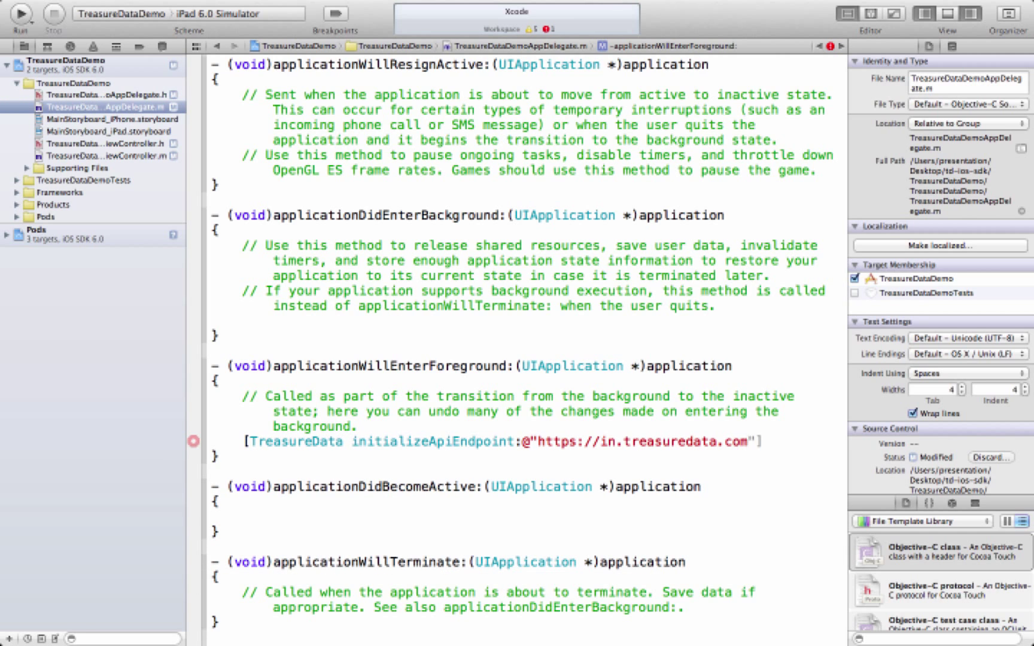
# - Add initializeWithApiKey and initializeEncryptionKey calls via autocomplete
pyautogui.write('[TreasureData initializeWithApiKey:')
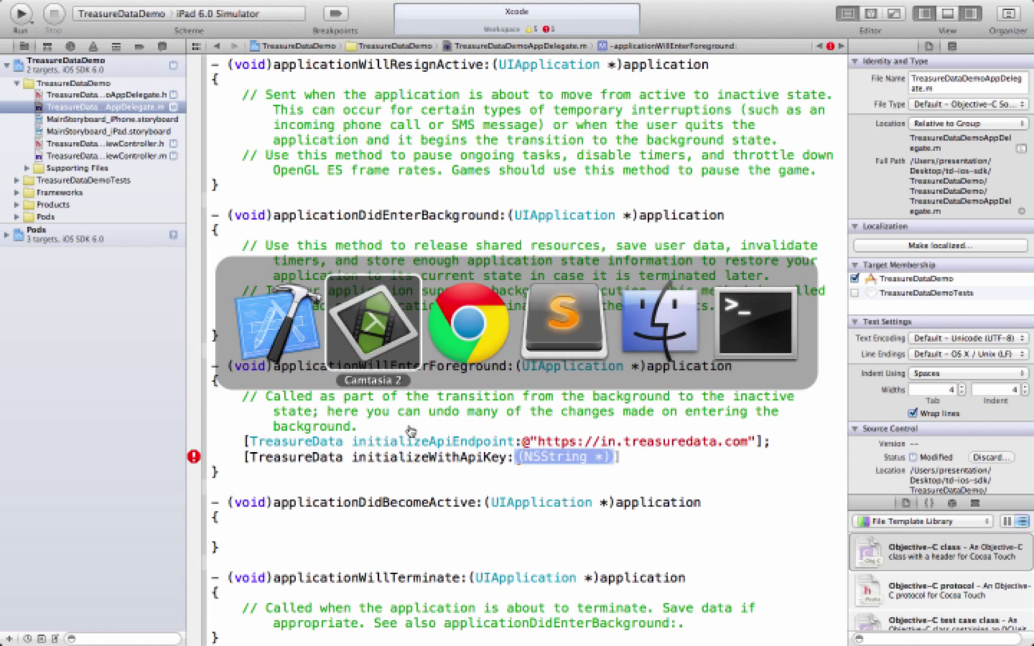
pyautogui.click(467, 323)
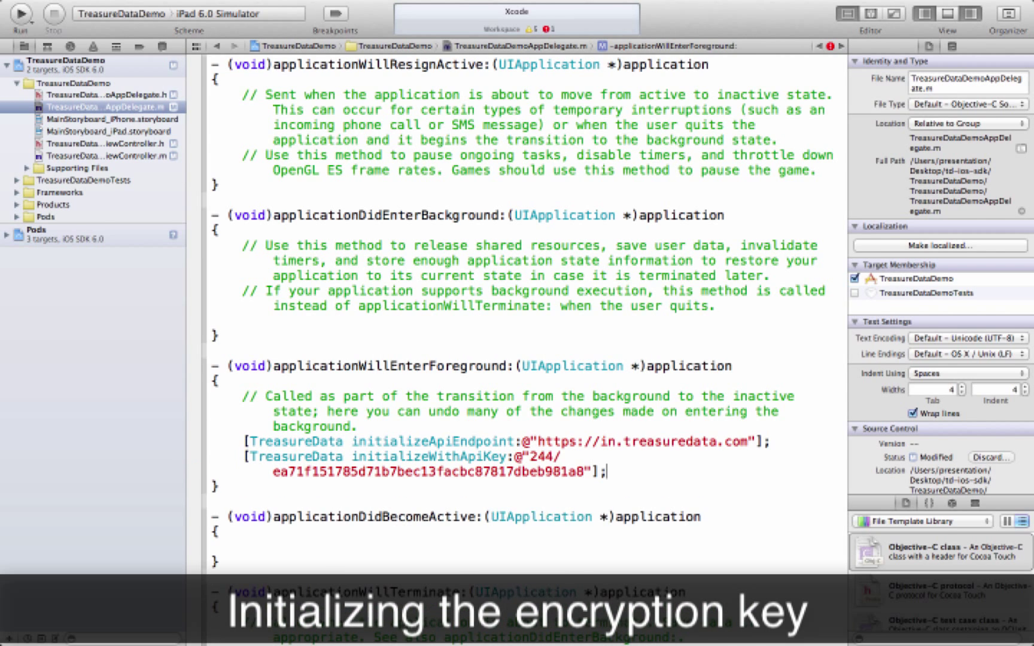
pyautogui.write('[TreasureData initializeEncryptionKey:@"encryption is great"];')
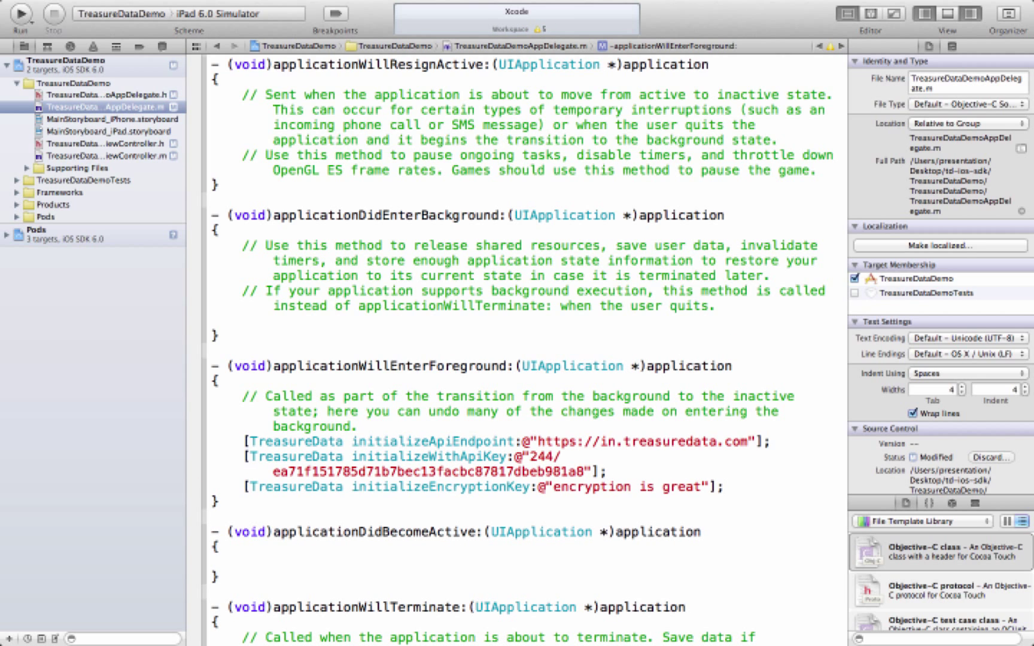
pyautogui.click(726, 487)
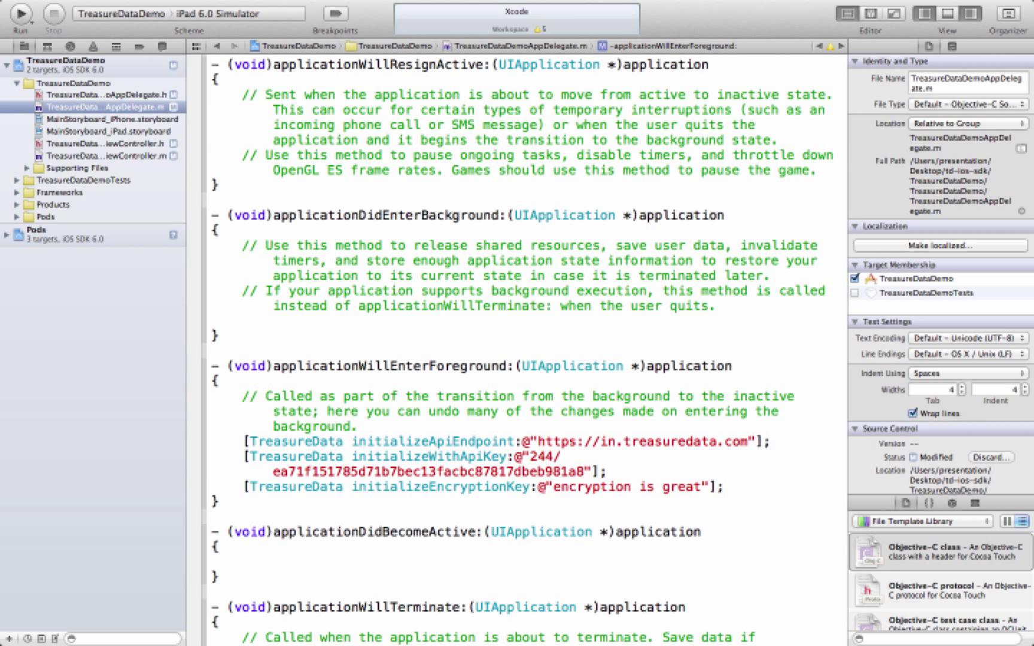
# - Build the project to check for errors and start a new line after the encryption key
pyautogui.click(726, 487)
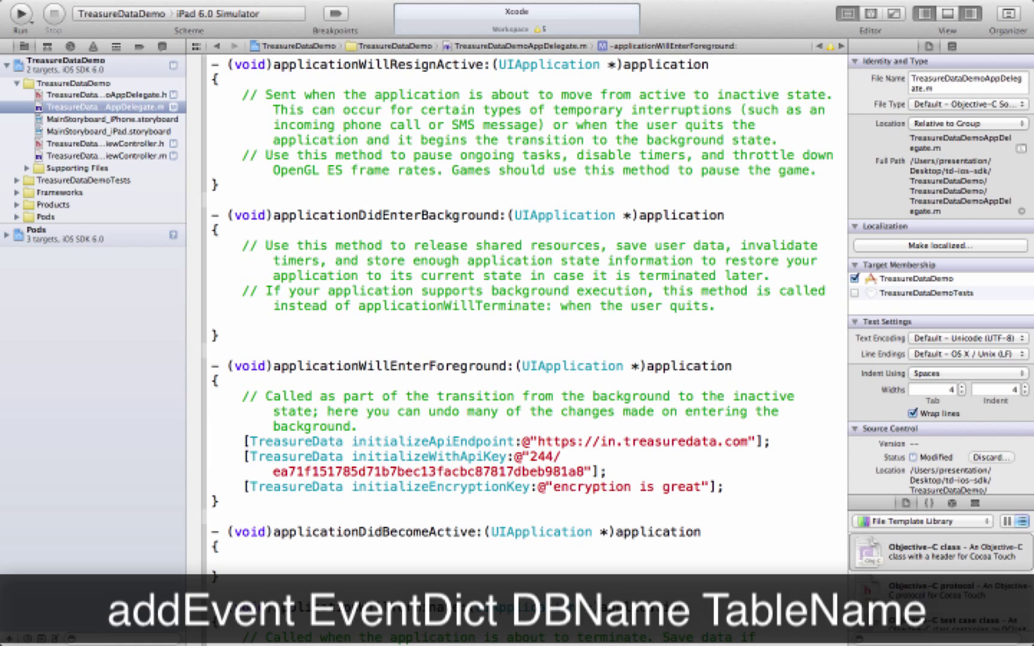
pyautogui.click(20, 14)
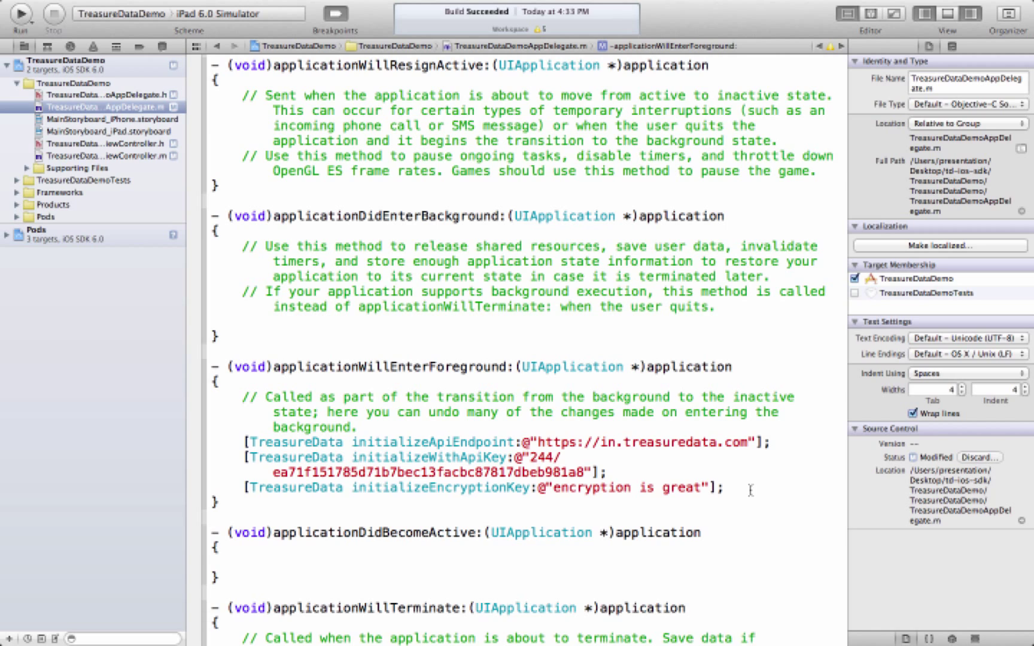
pyautogui.click(723, 487)
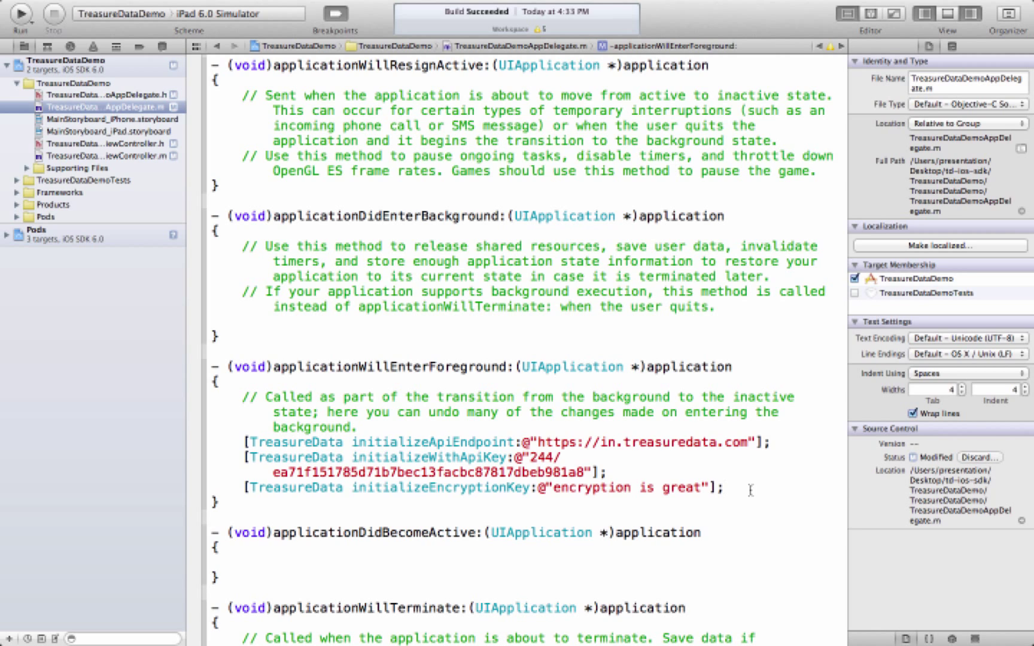
# - Add a hello world event to sample_db's ios table, uploading events in onSuccess, and run in the simulator
pyautogui.write('[[T')
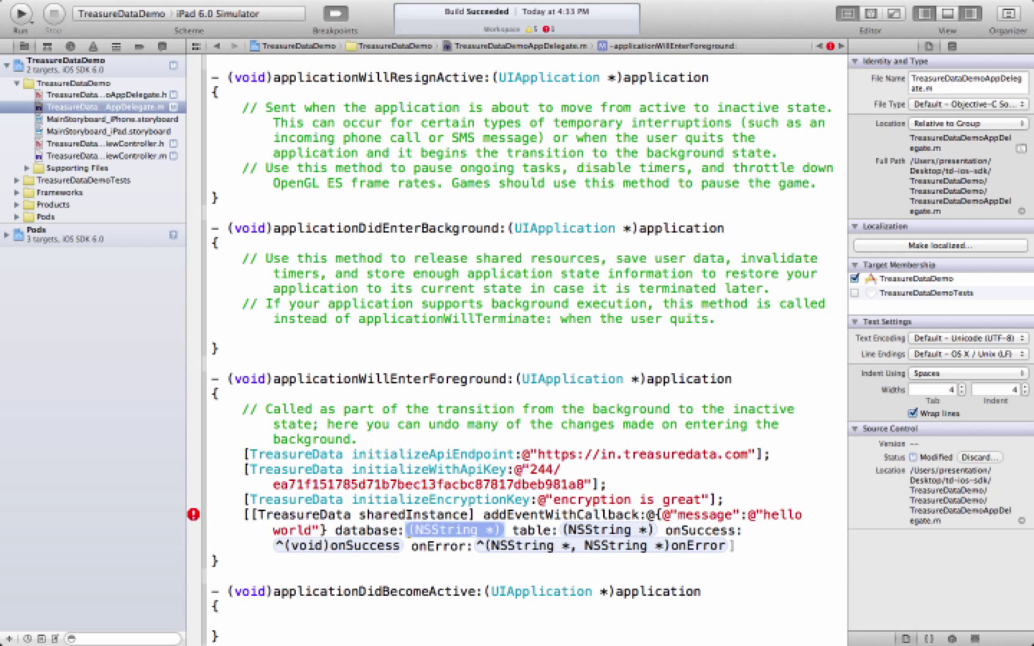
pyautogui.write('@"sample"')
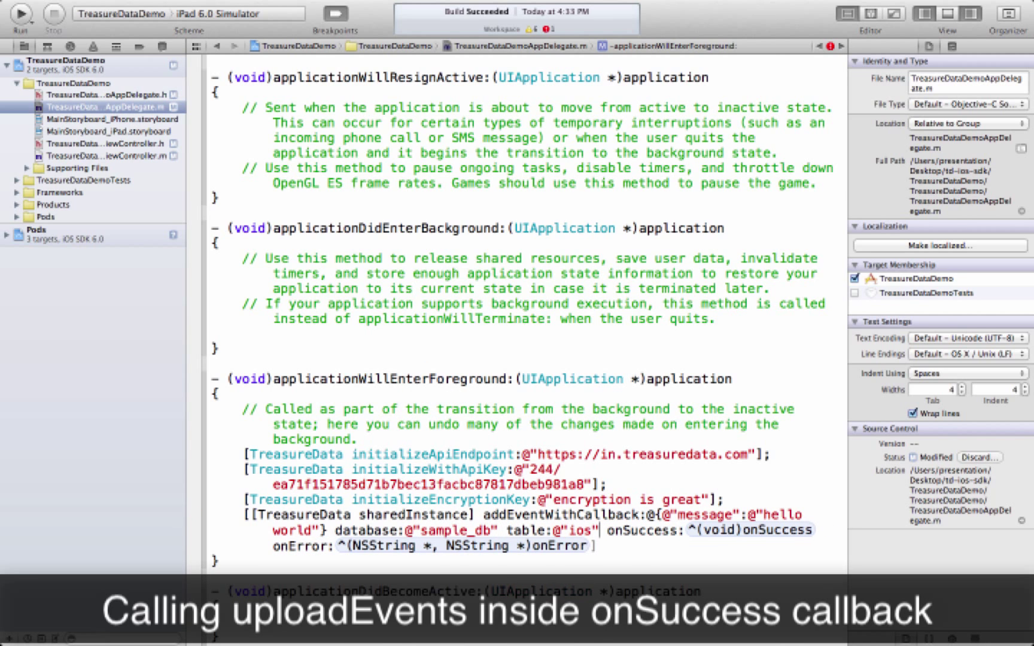
pyautogui.doubleClick(750, 532)
pyautogui.write('[[TreasureData sharedInstance] uploadEvents];')
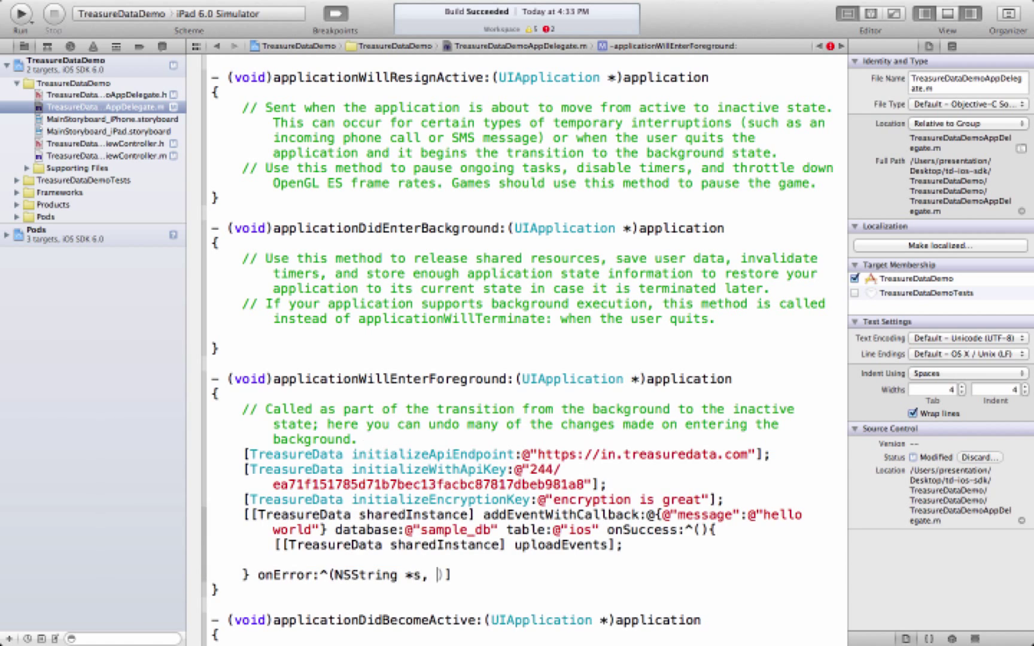
pyautogui.write('NSString *t){')
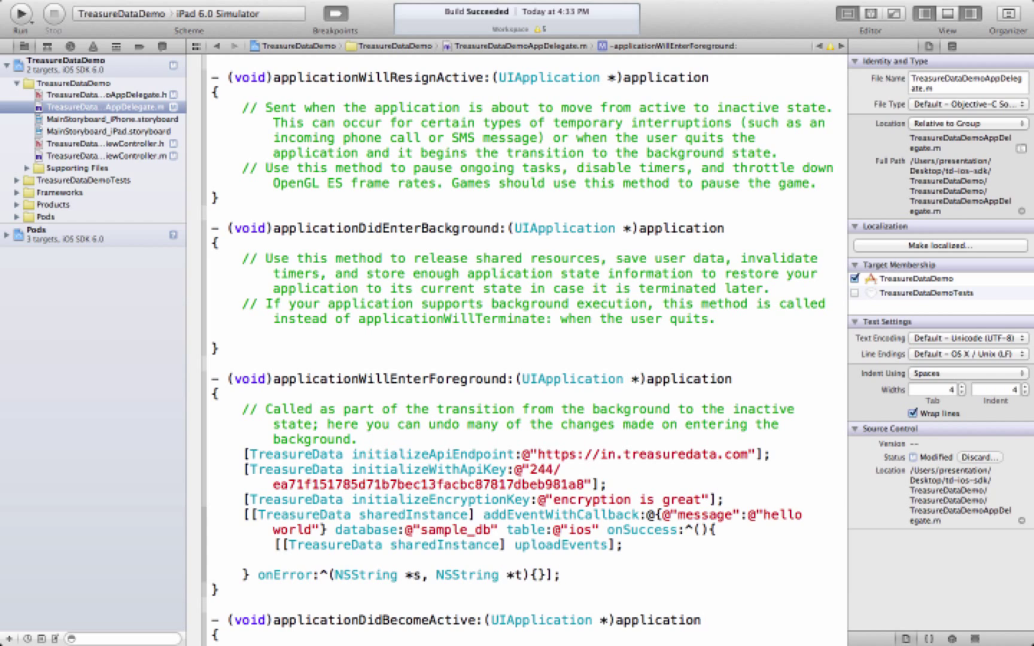
pyautogui.click(20, 14)
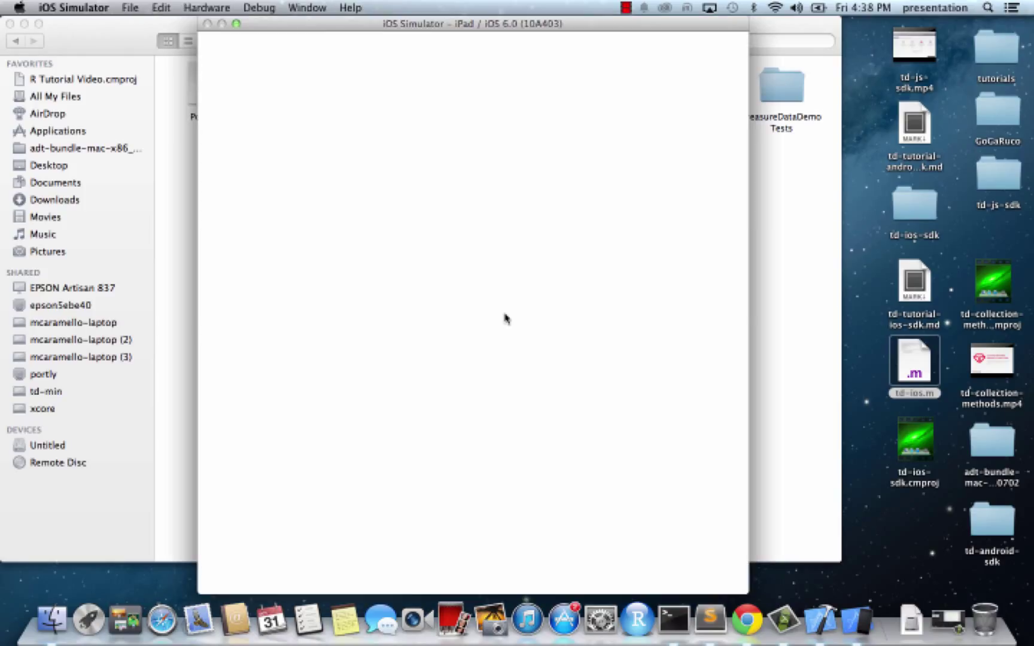
pyautogui.moveTo(453, 308)
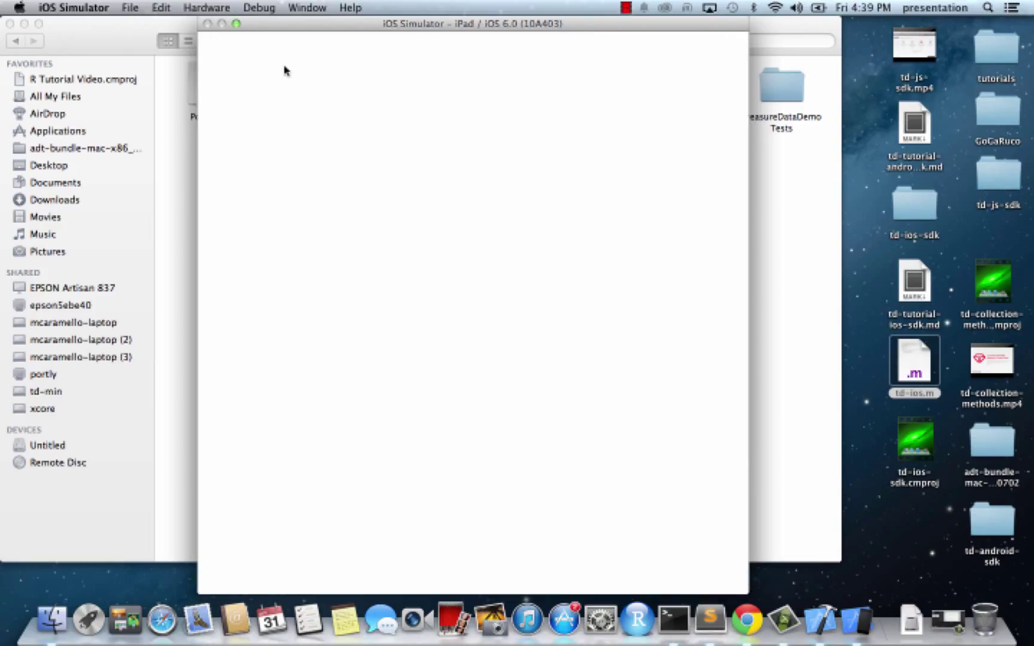
pyautogui.moveTo(690, 400)
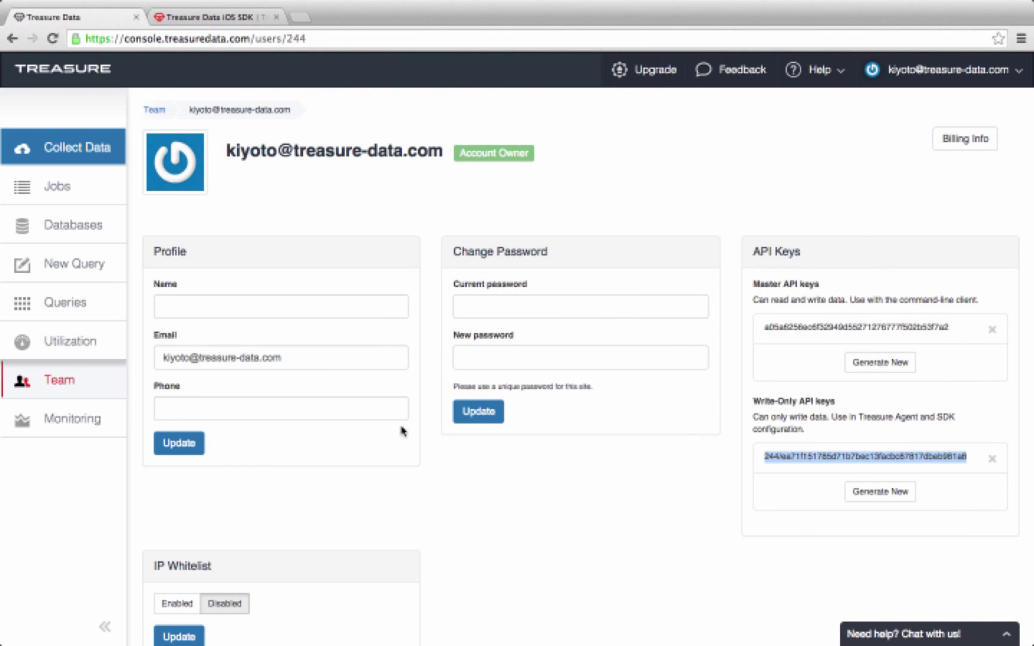
# - Open the ios table of sample_db to show its hello world record
pyautogui.click(65, 225)
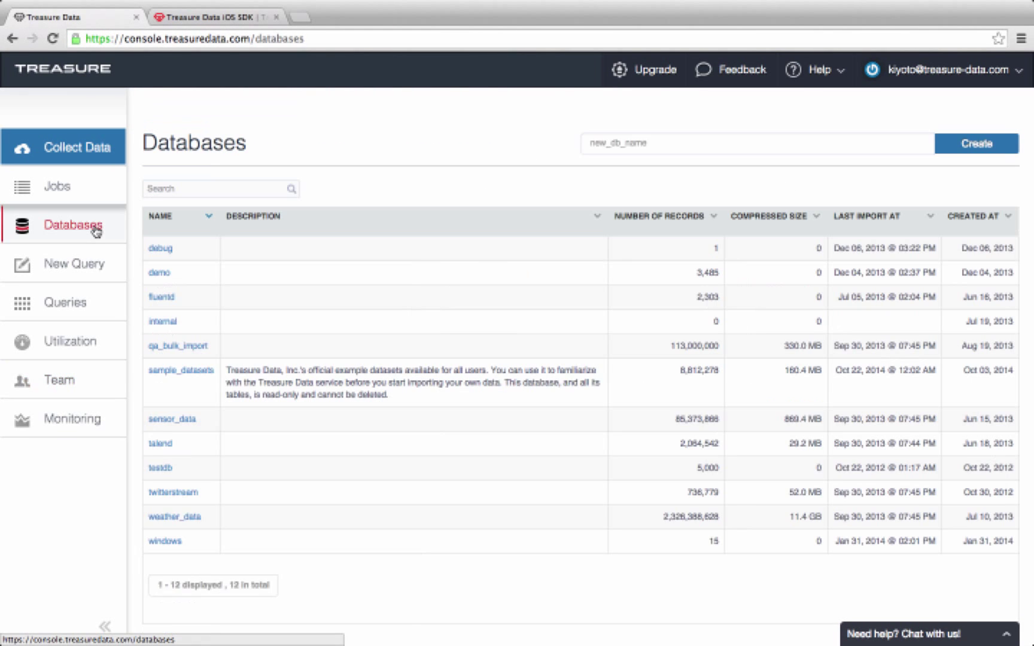
pyautogui.write('sample_db')
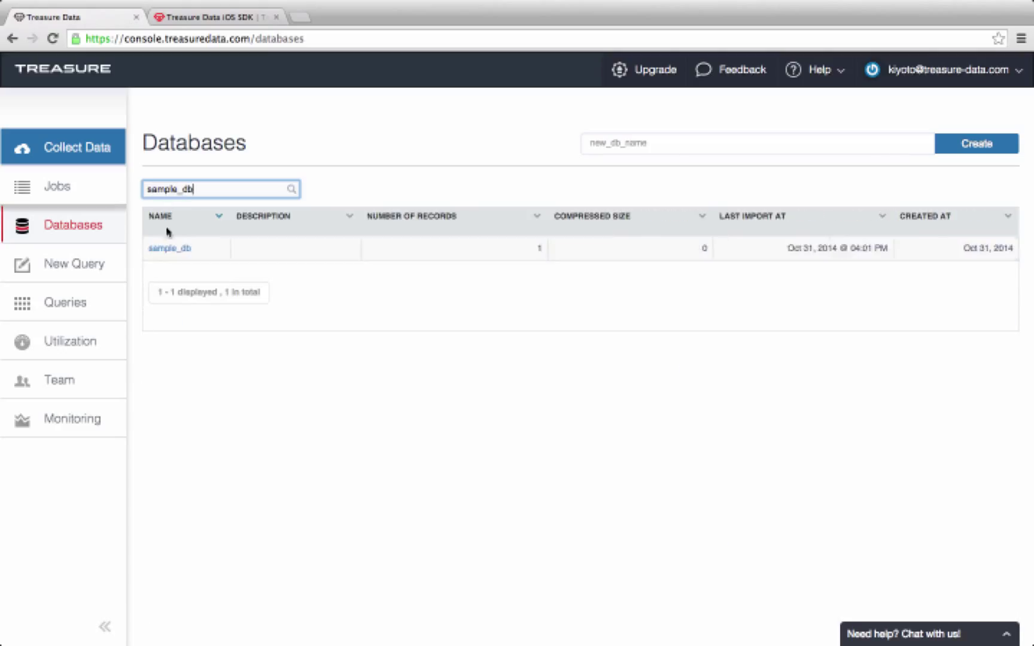
pyautogui.click(170, 247)
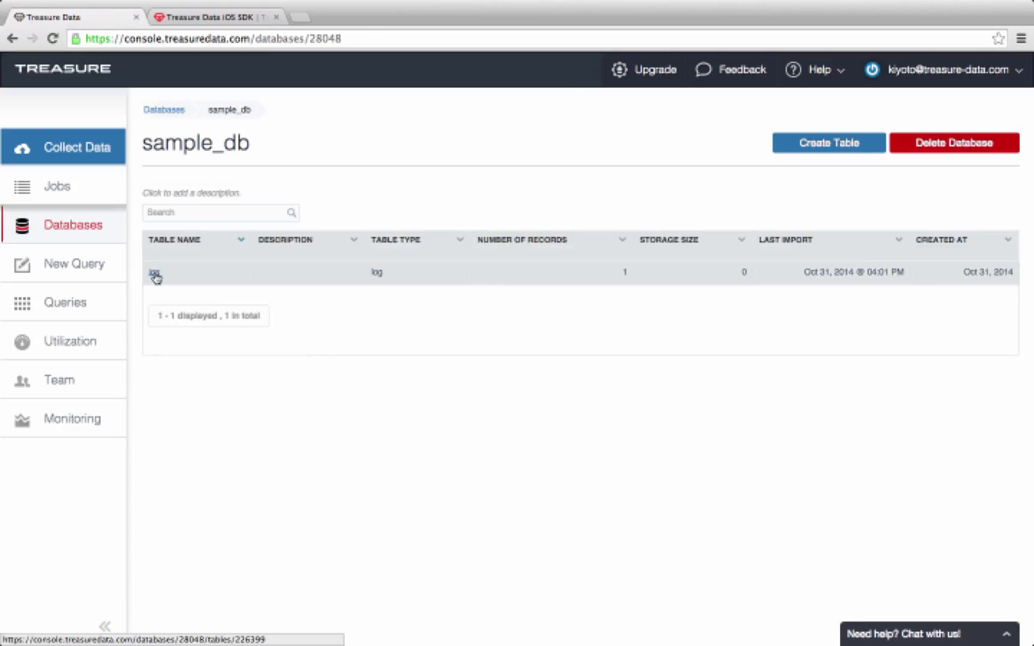
pyautogui.click(154, 272)
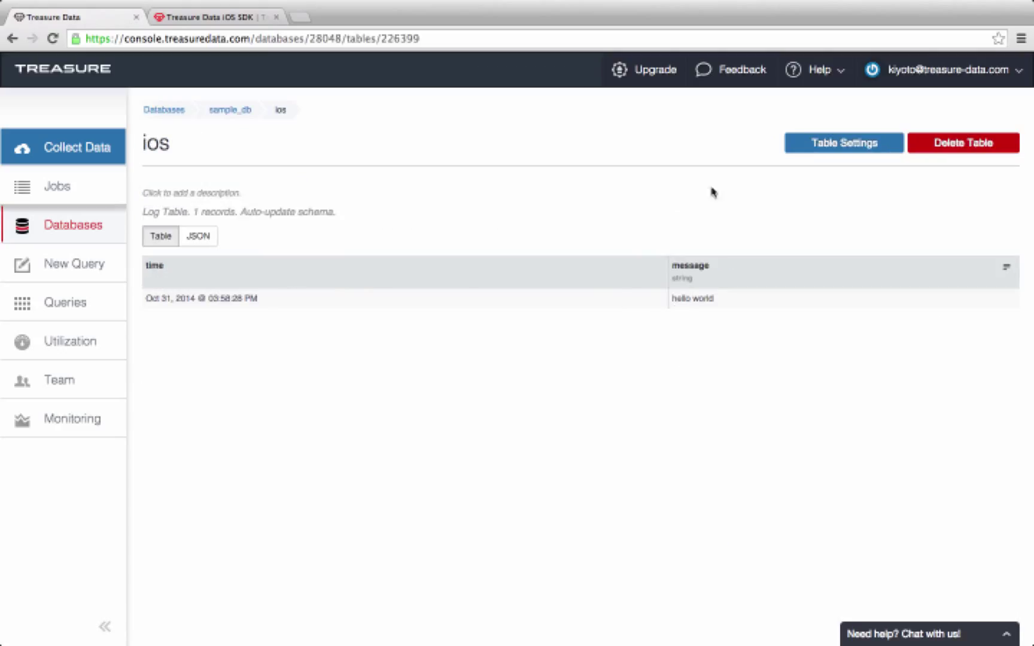
pyautogui.moveTo(778, 283)
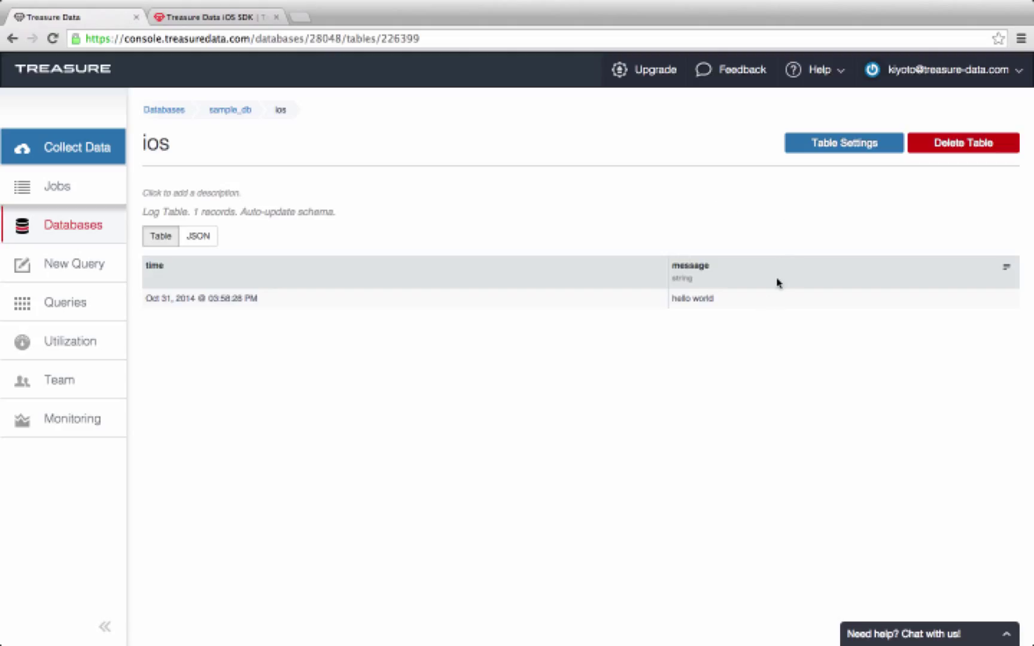